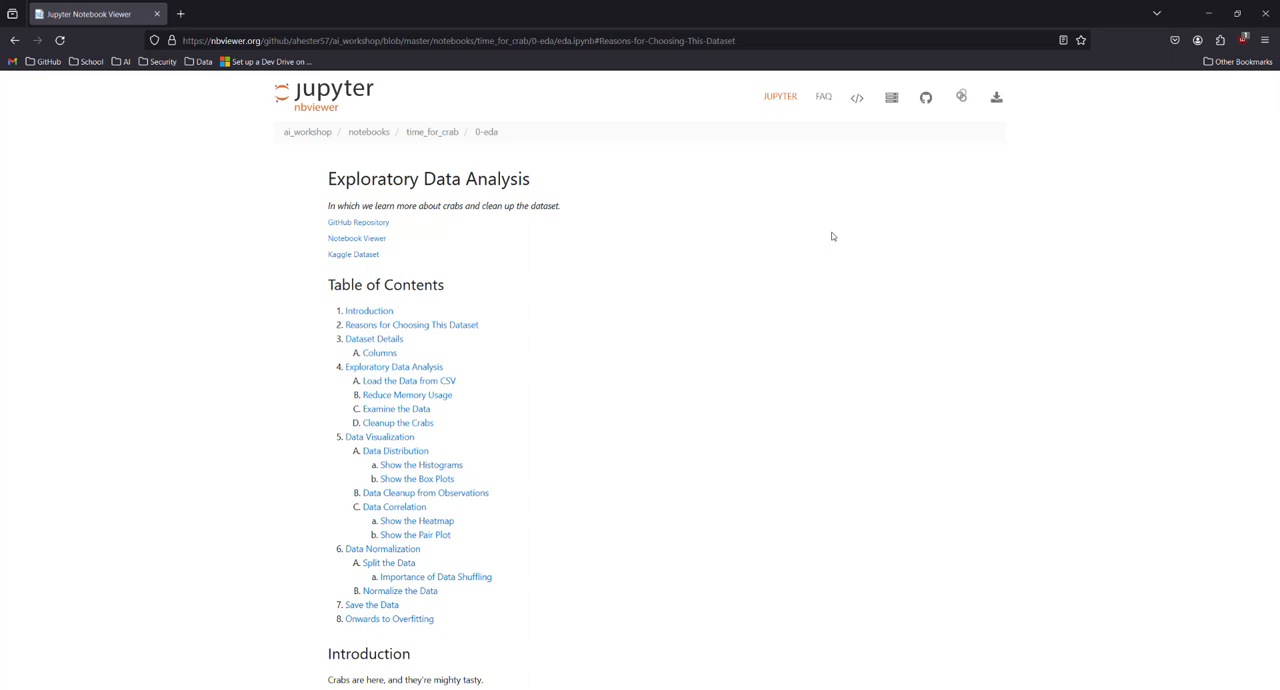
pyautogui.moveTo(735, 278)
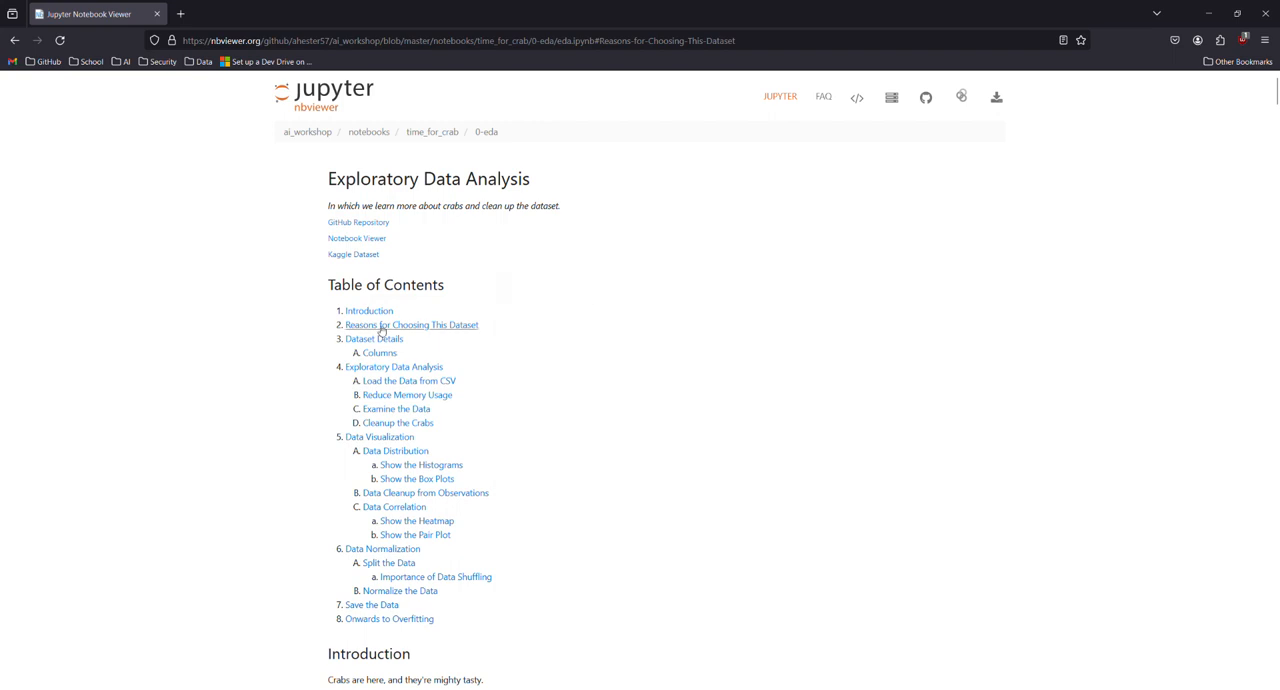
pyautogui.scroll(-3)
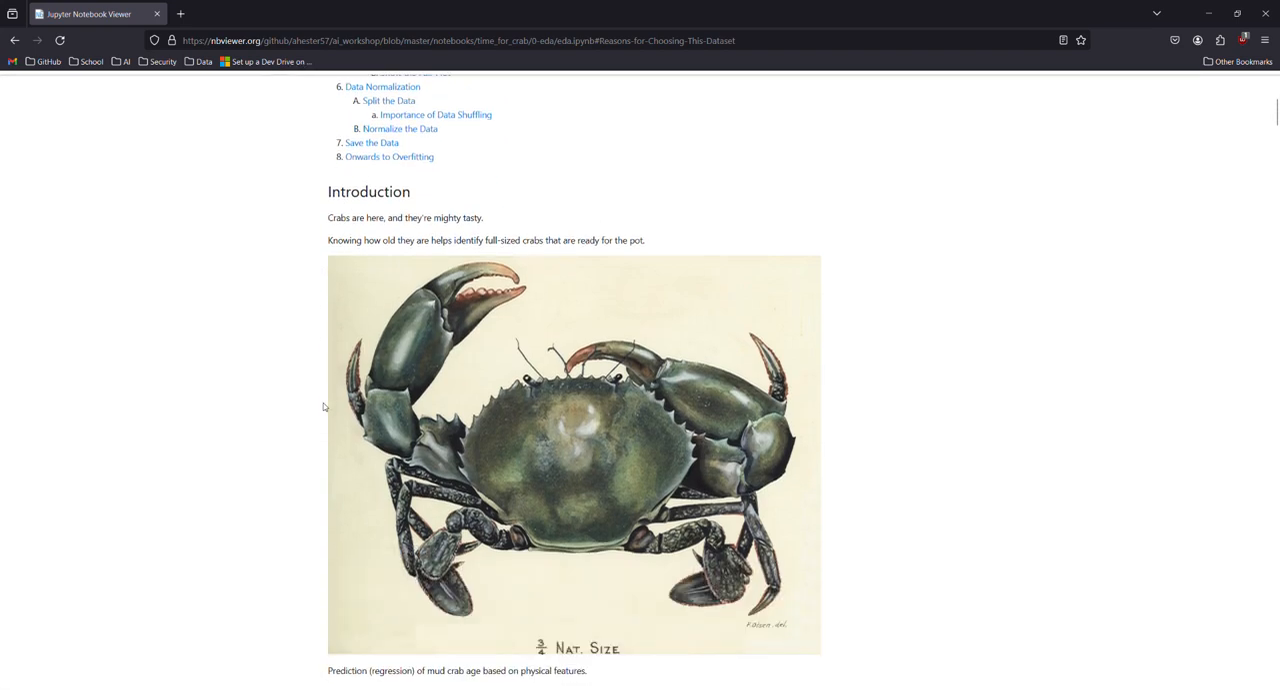
pyautogui.scroll(-3)
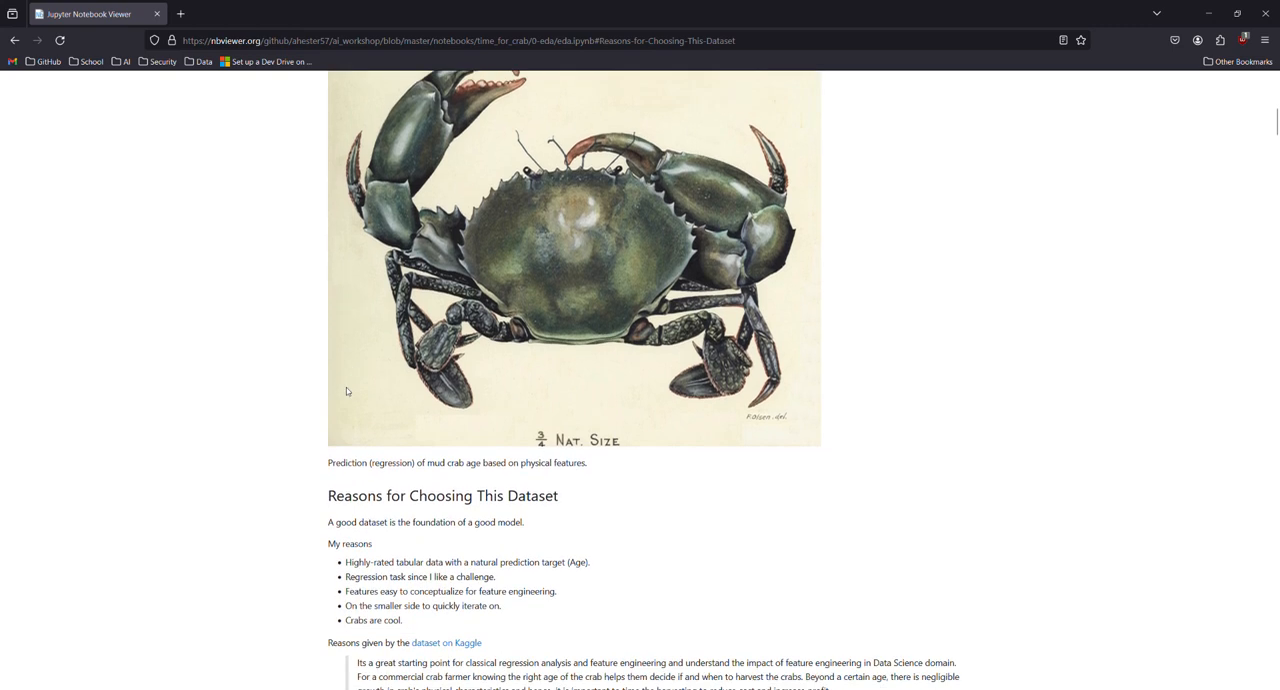
pyautogui.scroll(-3)
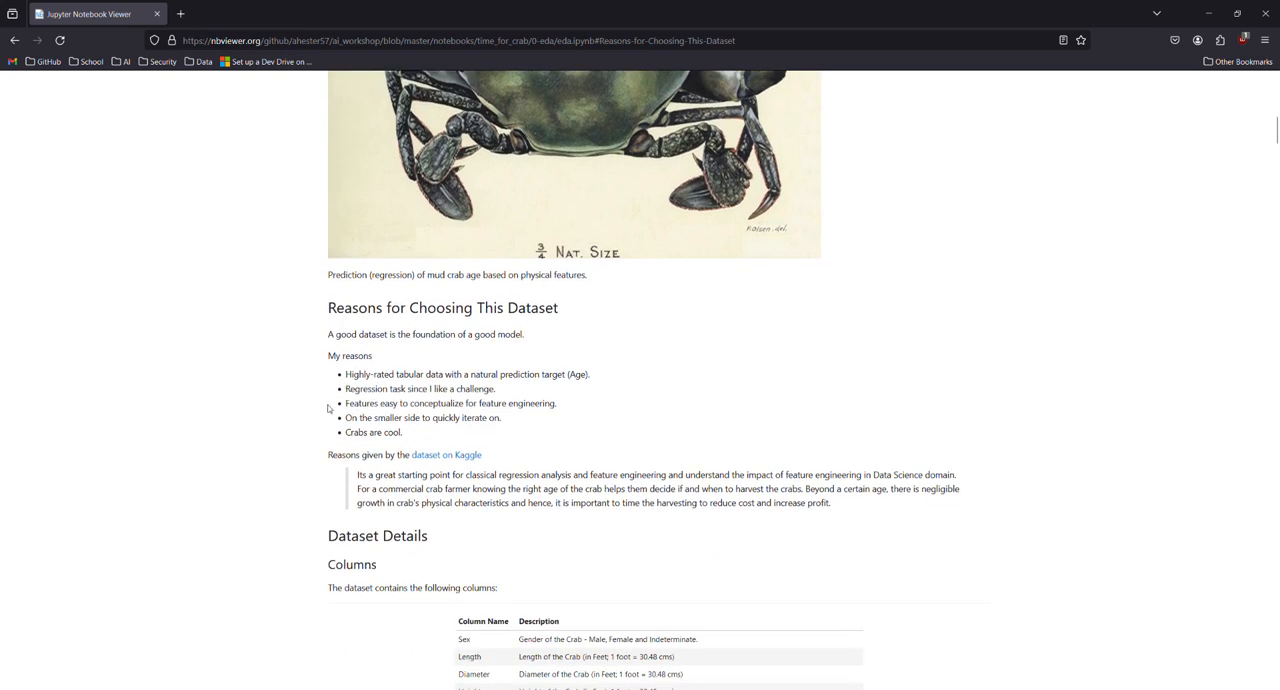
pyautogui.scroll(-3)
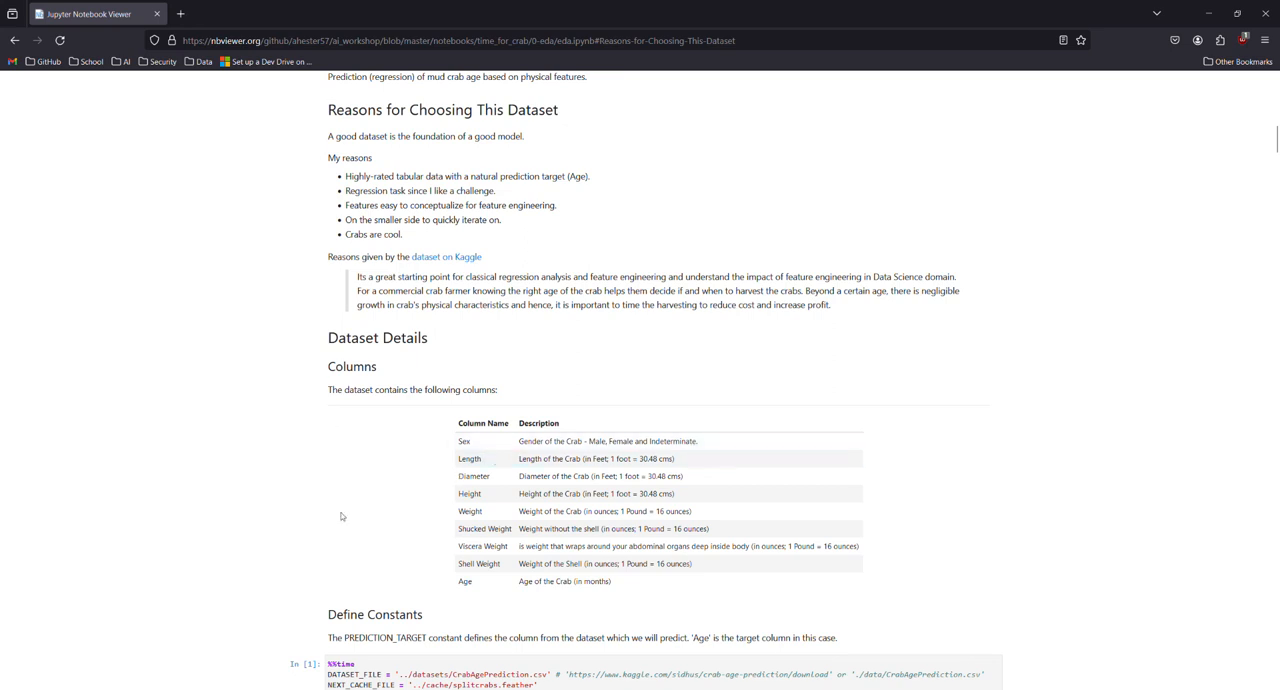
pyautogui.scroll(-3)
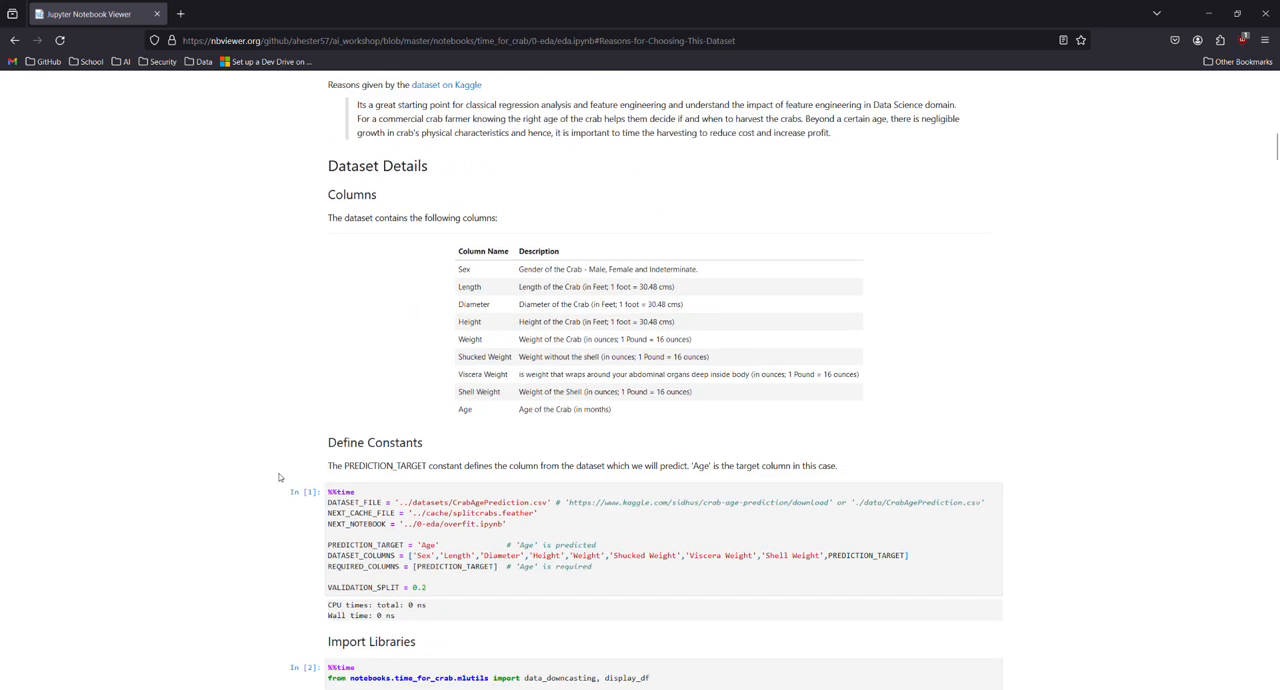
pyautogui.scroll(-3)
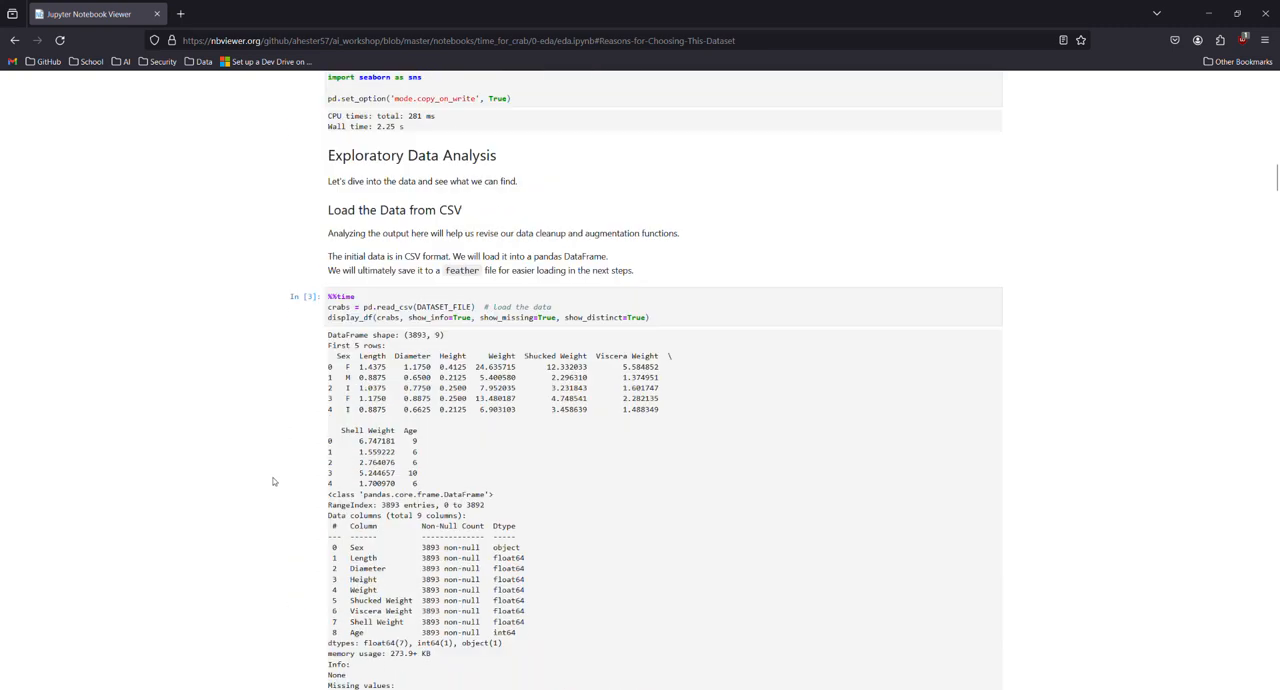
pyautogui.scroll(-3)
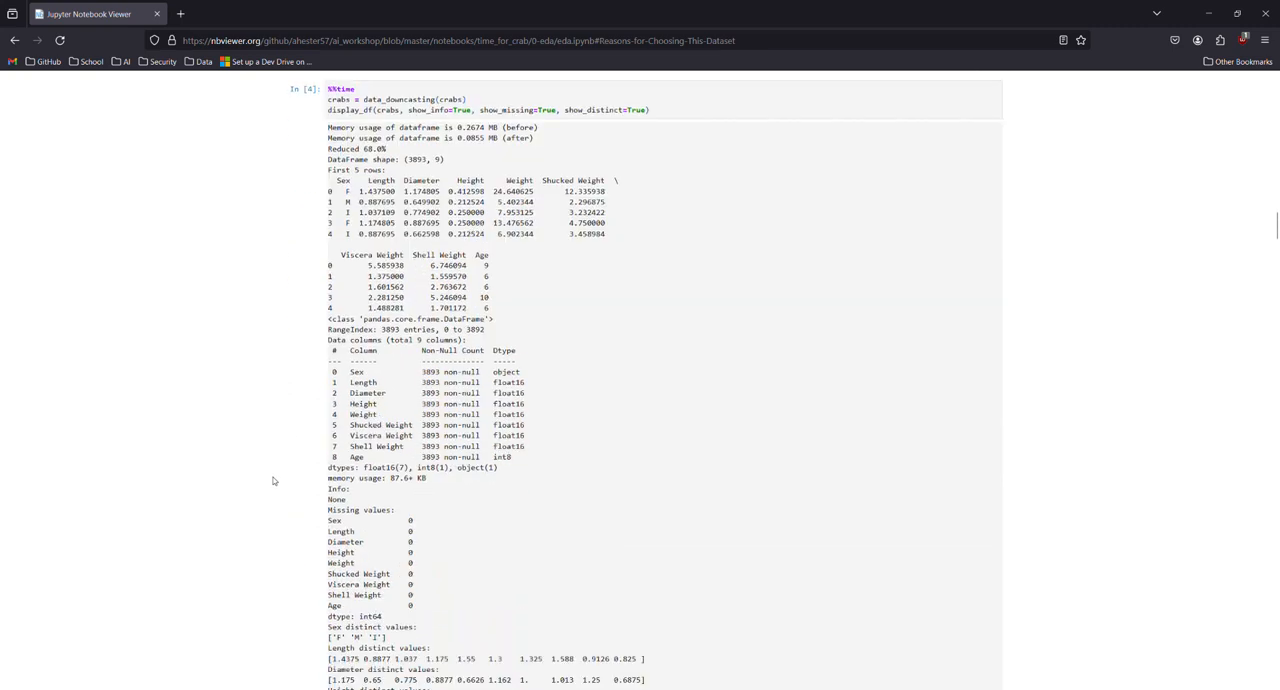
pyautogui.scroll(-3)
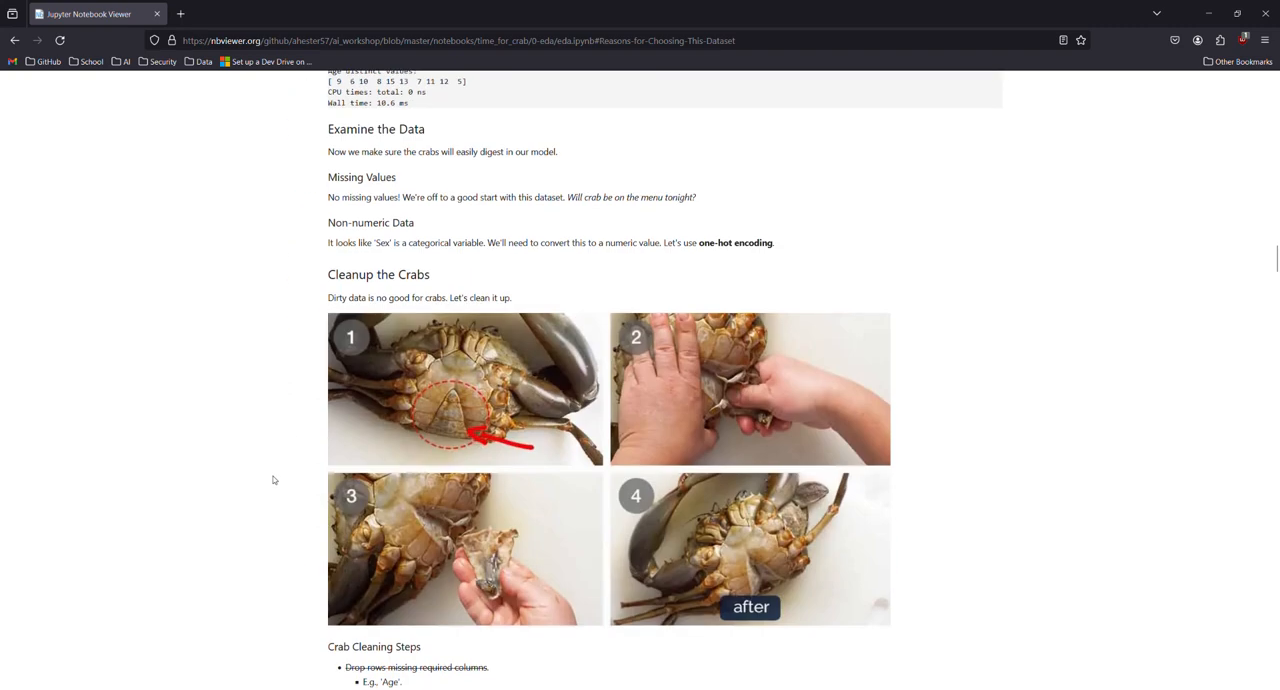
pyautogui.scroll(-3)
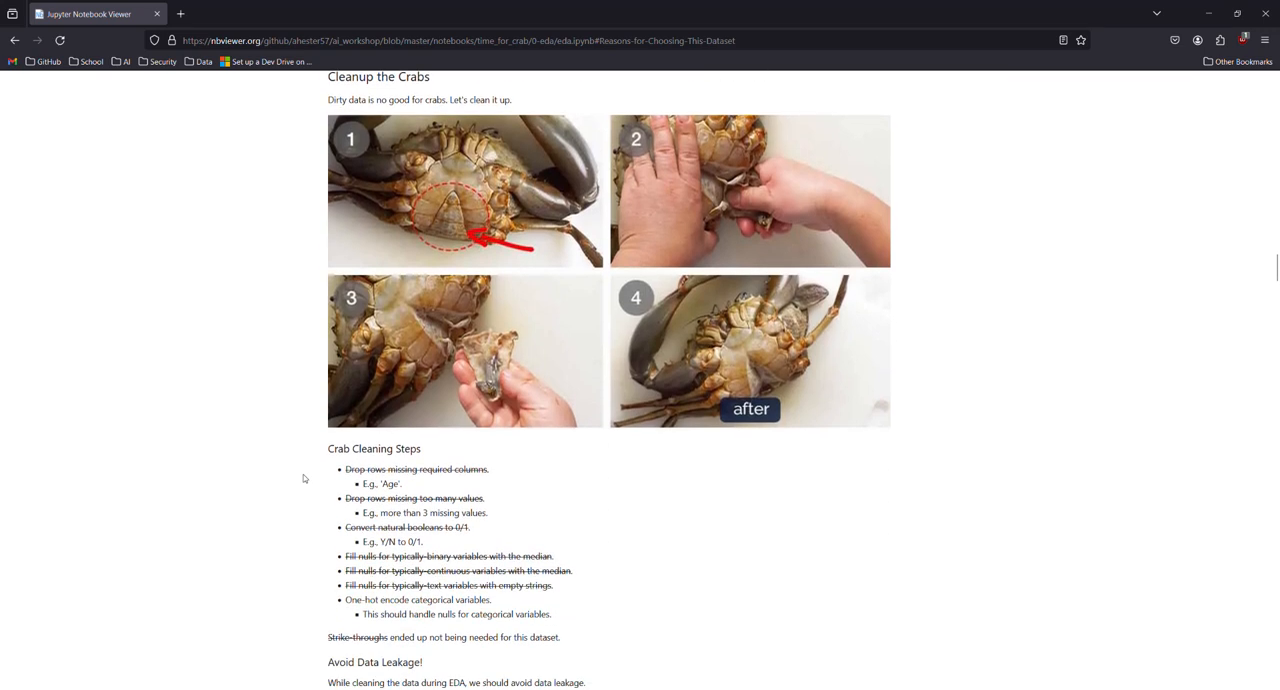
pyautogui.moveTo(380, 548)
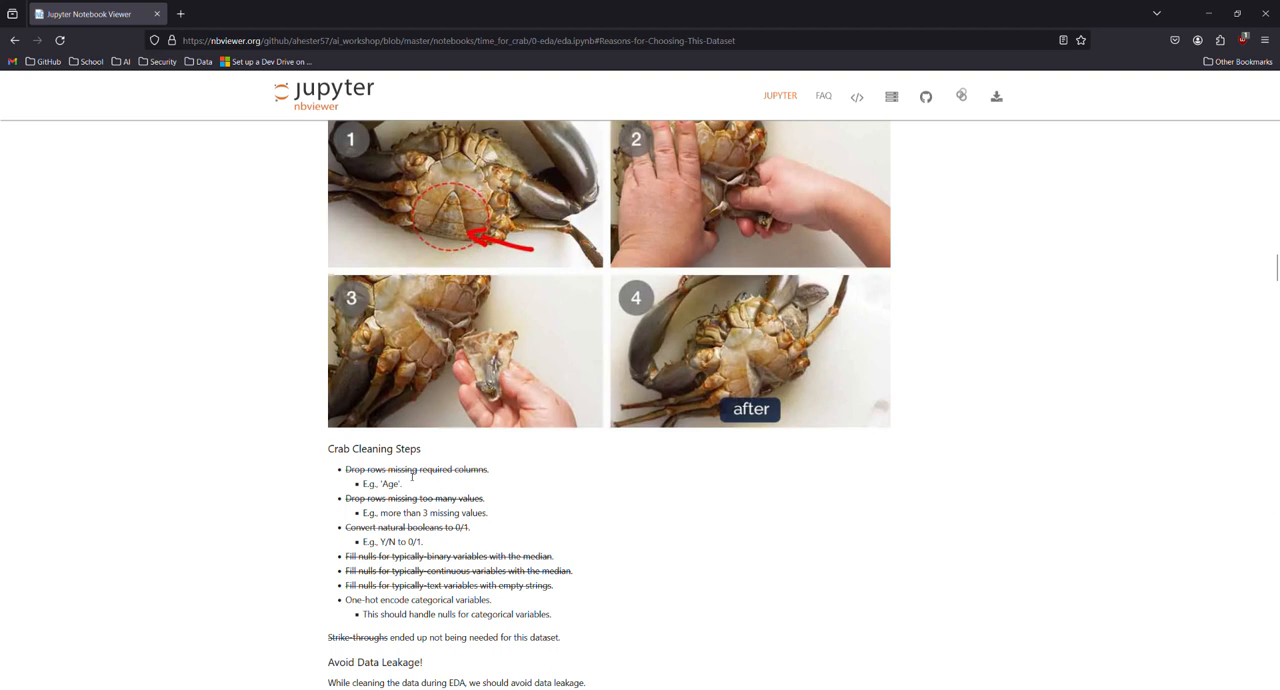
pyautogui.scroll(-3)
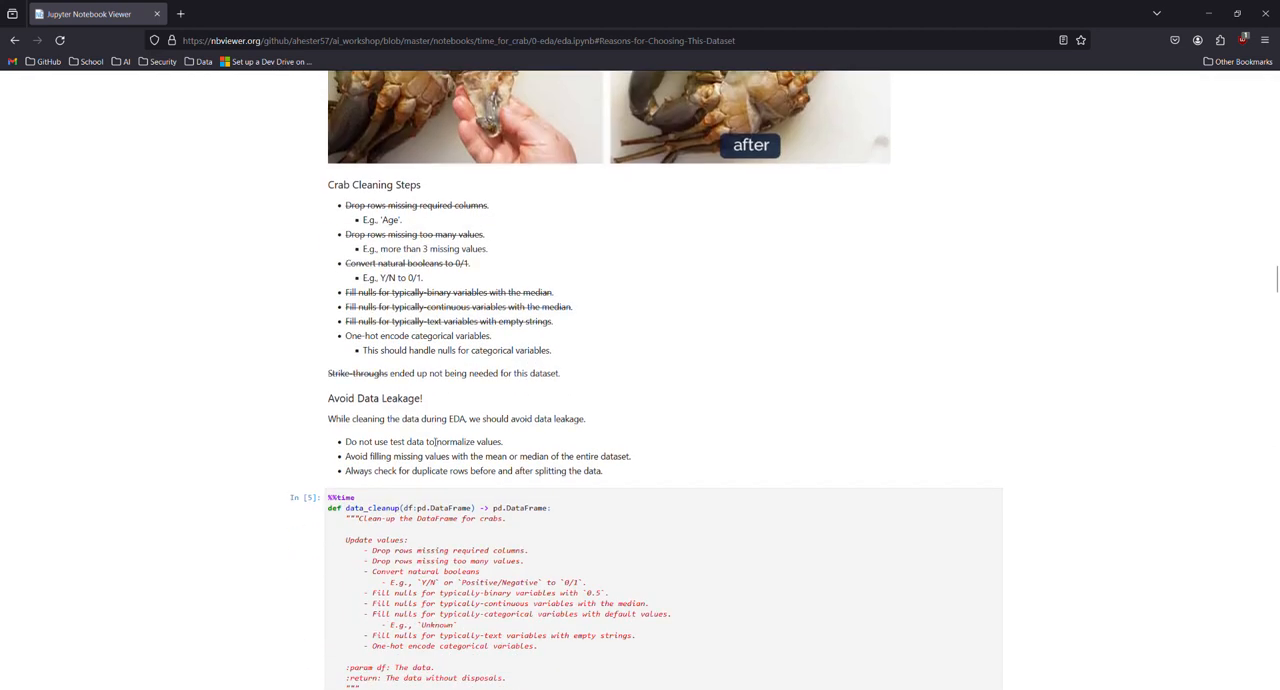
pyautogui.scroll(-3)
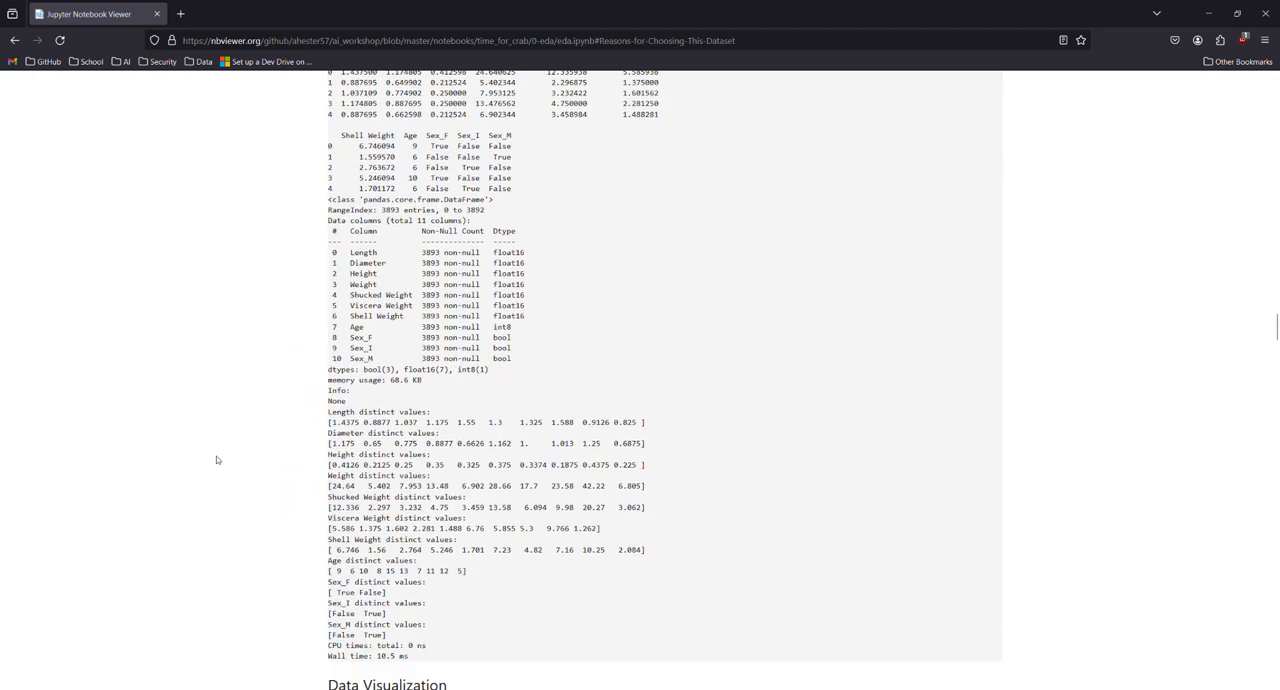
pyautogui.scroll(-3)
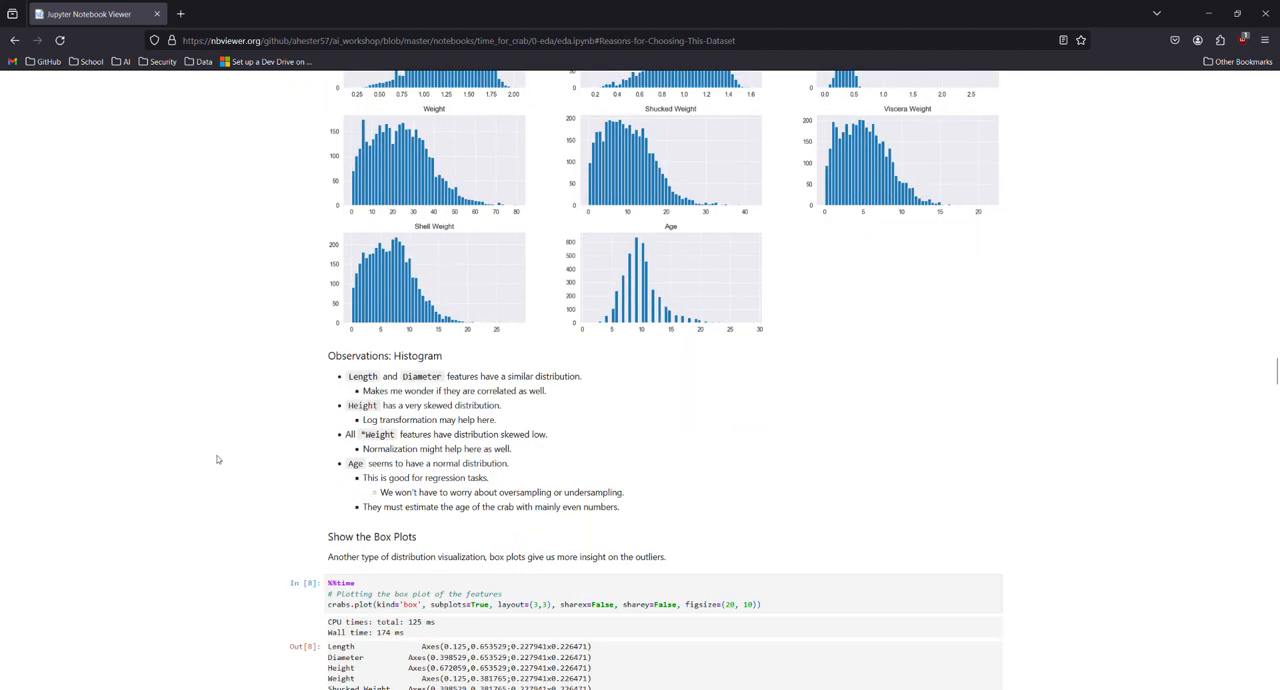
pyautogui.scroll(-3)
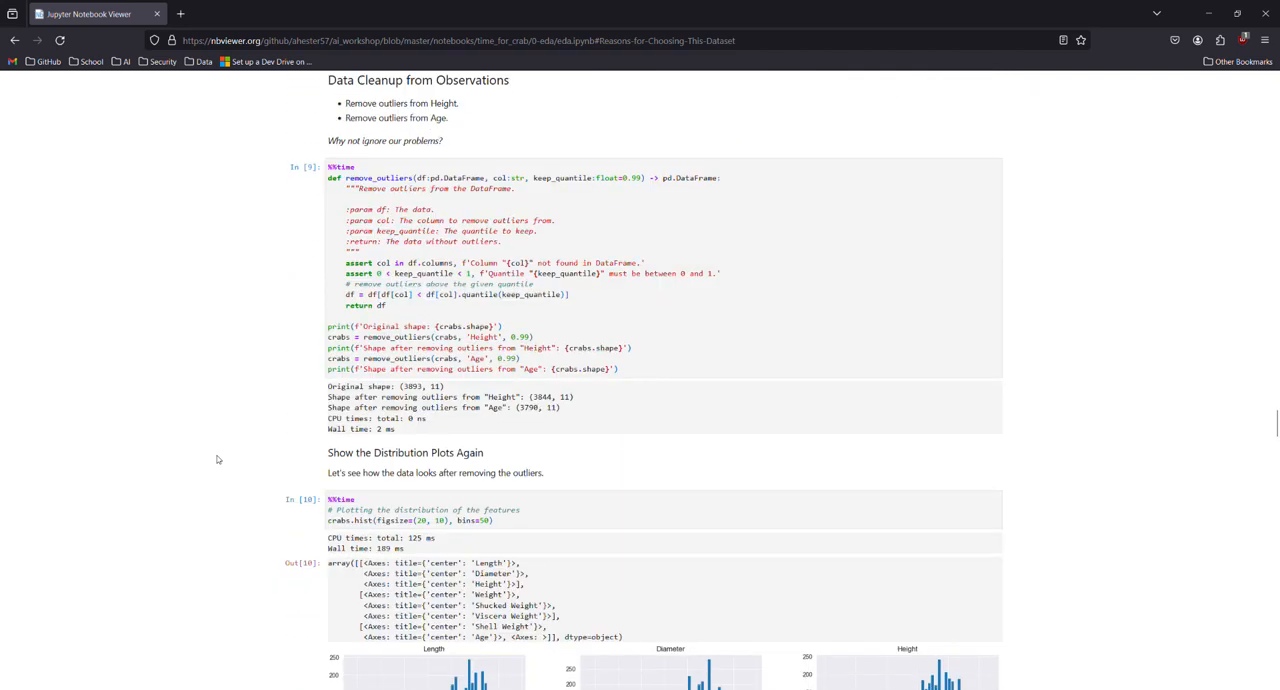
pyautogui.scroll(-3)
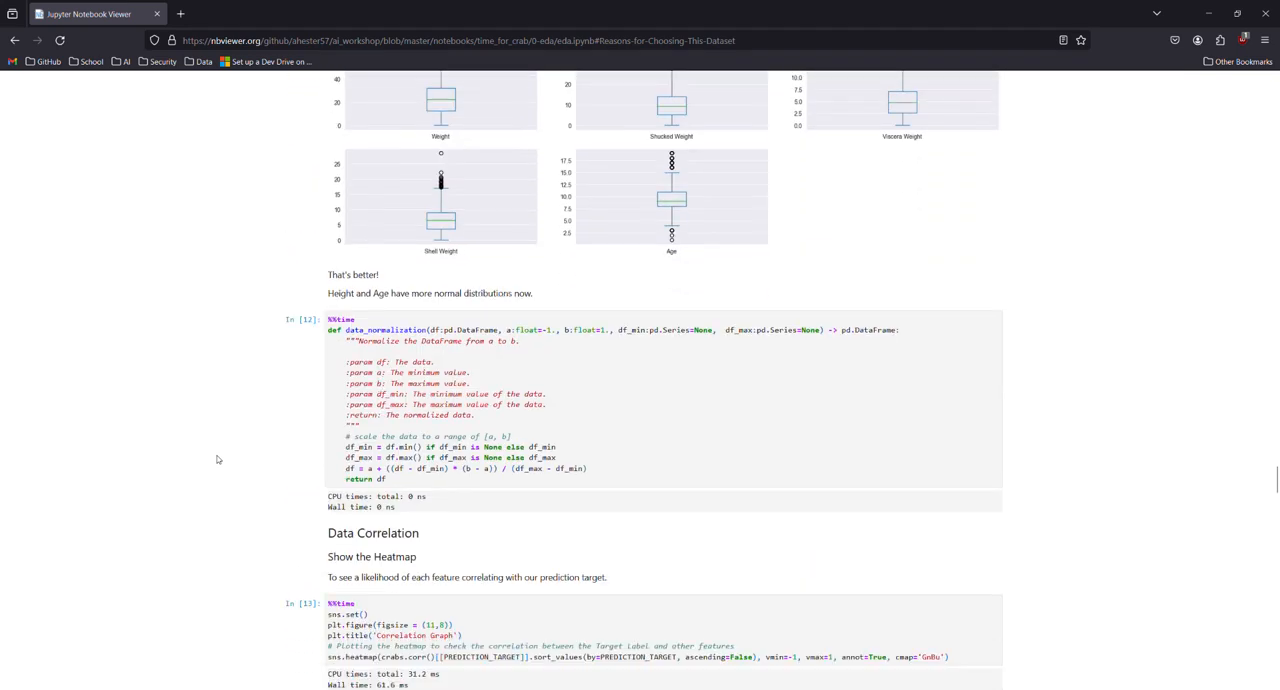
pyautogui.scroll(-3)
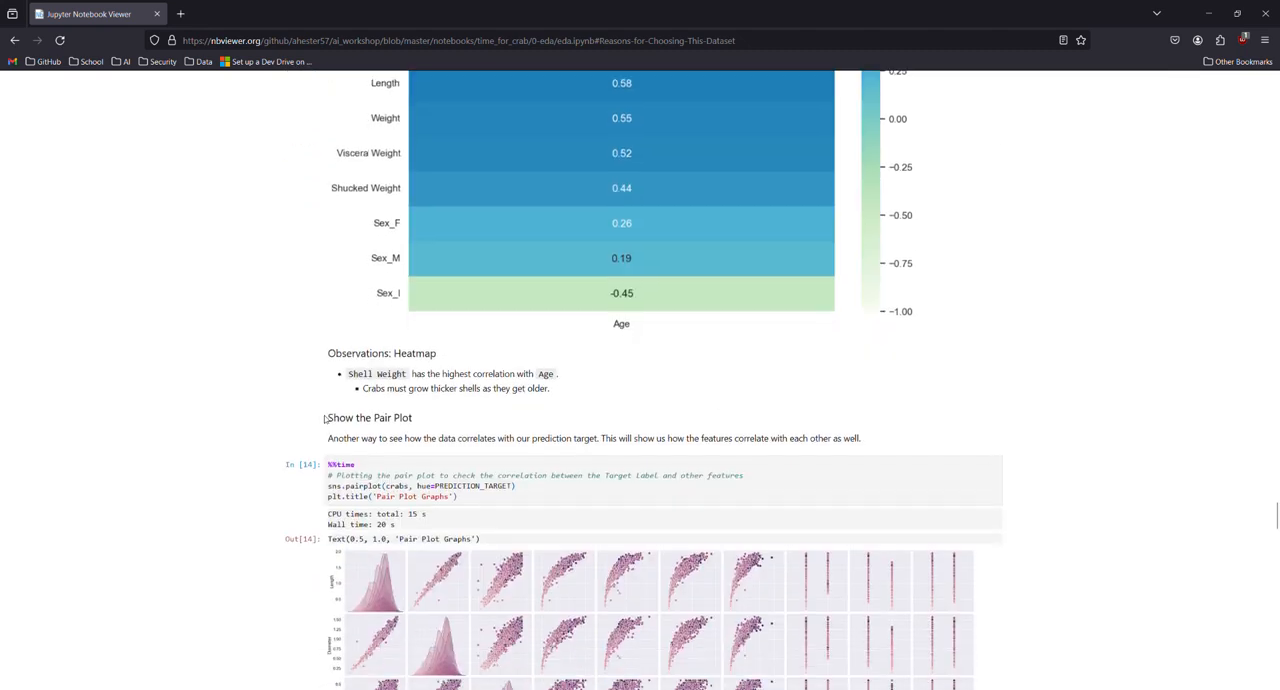
pyautogui.scroll(-3)
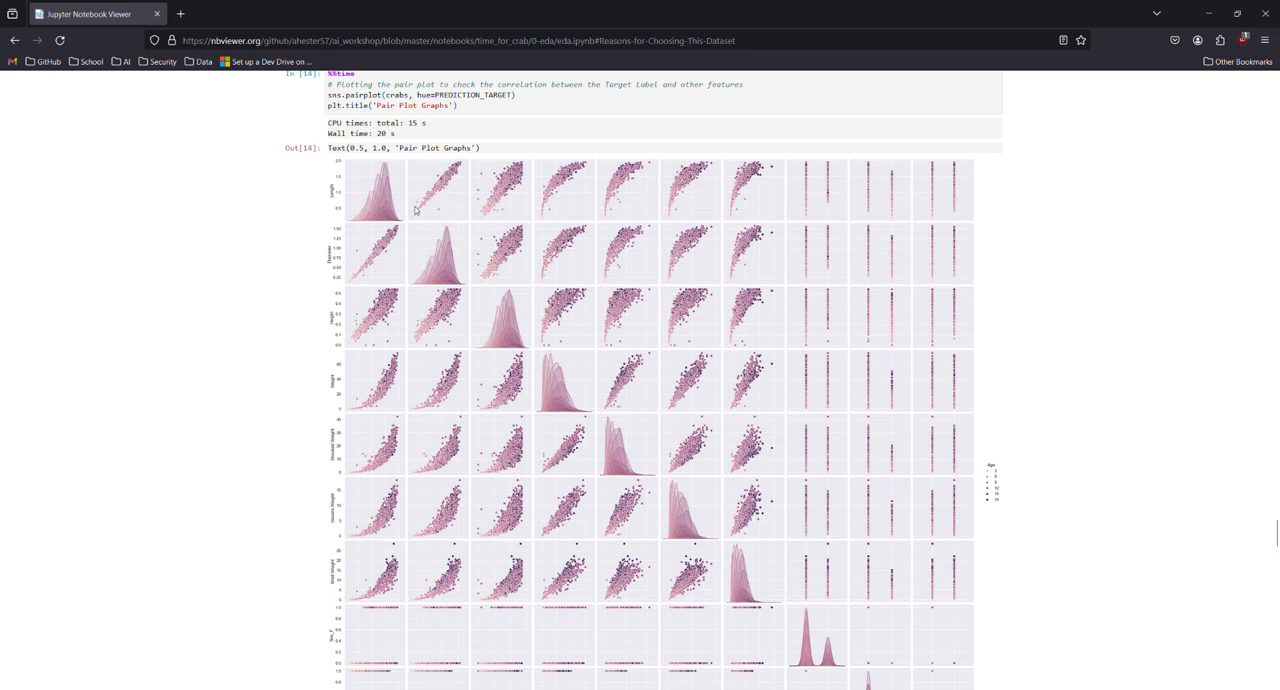
pyautogui.moveTo(451, 630)
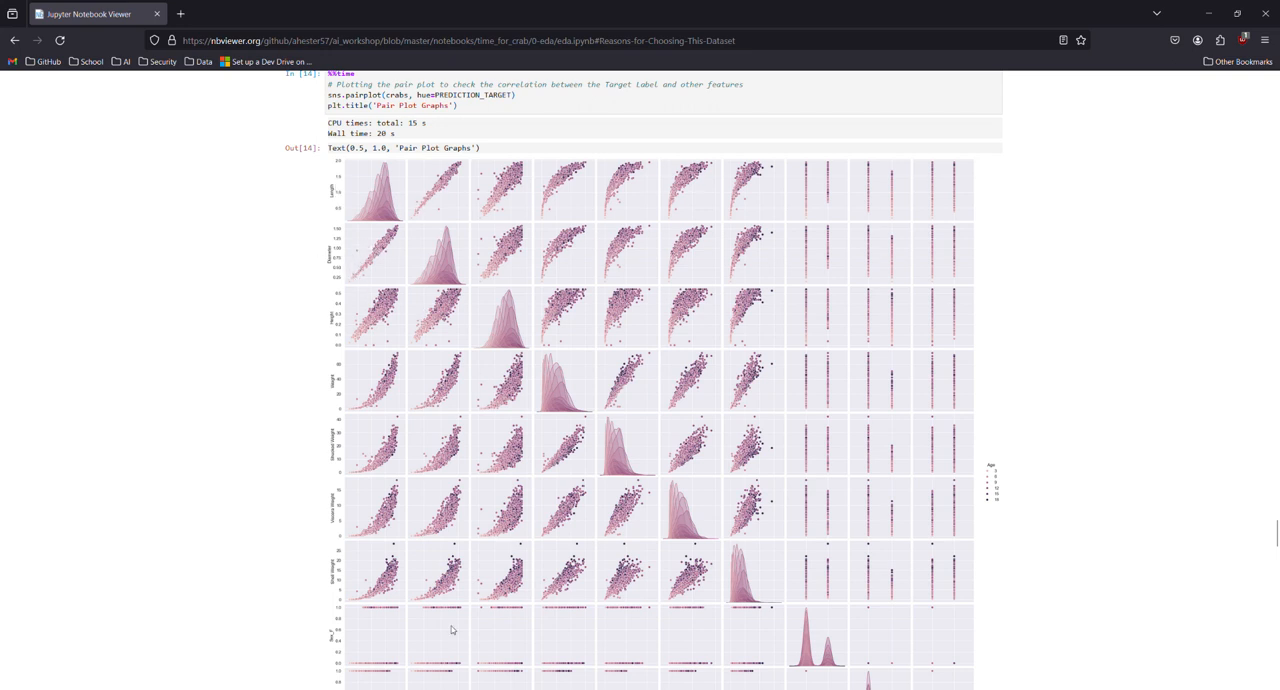
pyautogui.scroll(3)
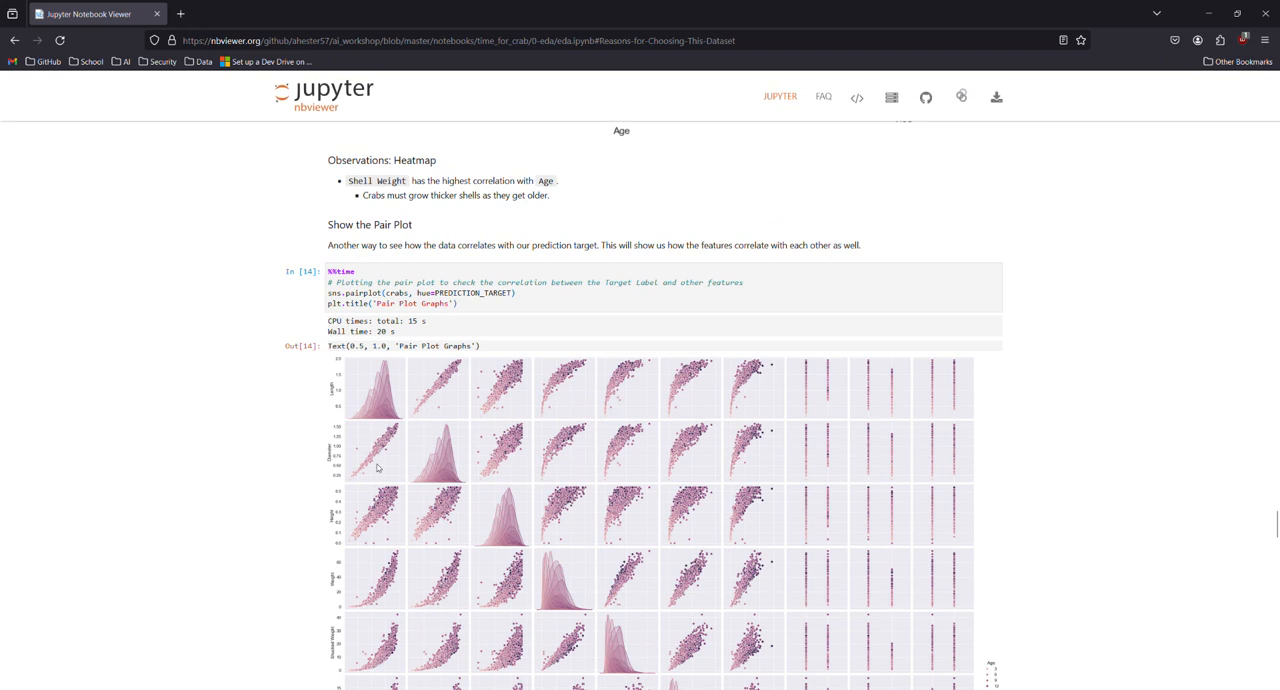
pyautogui.scroll(-3)
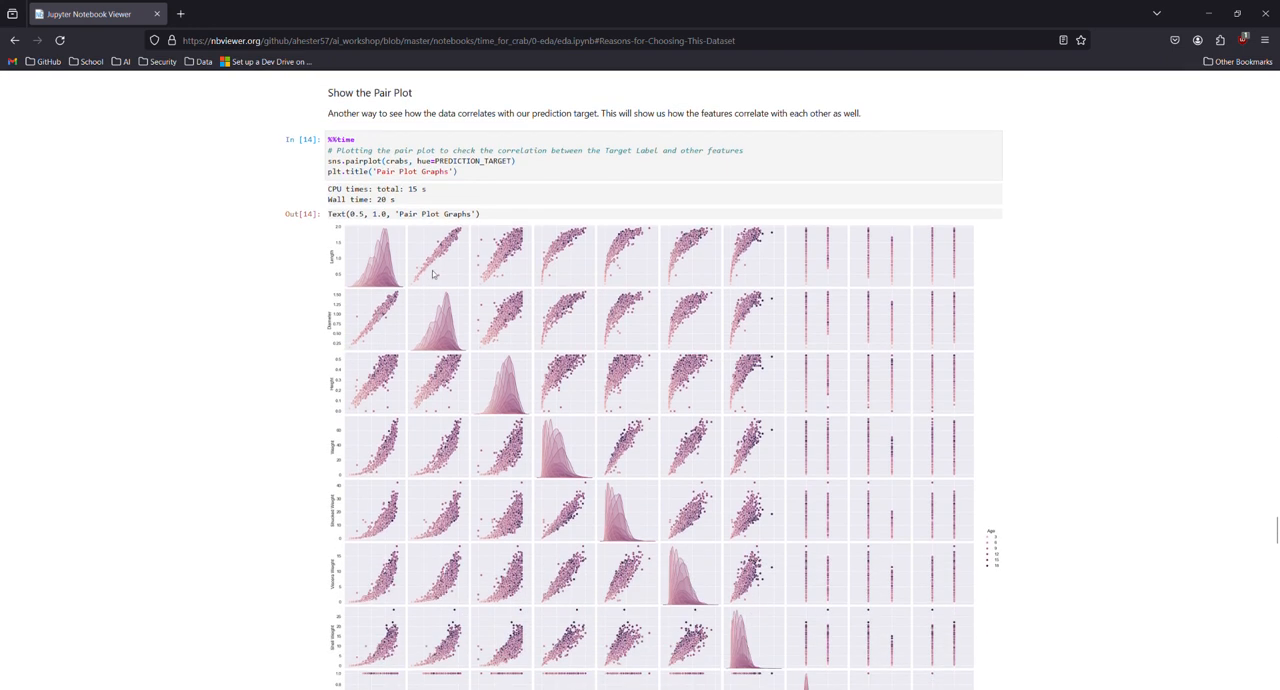
pyautogui.scroll(-3)
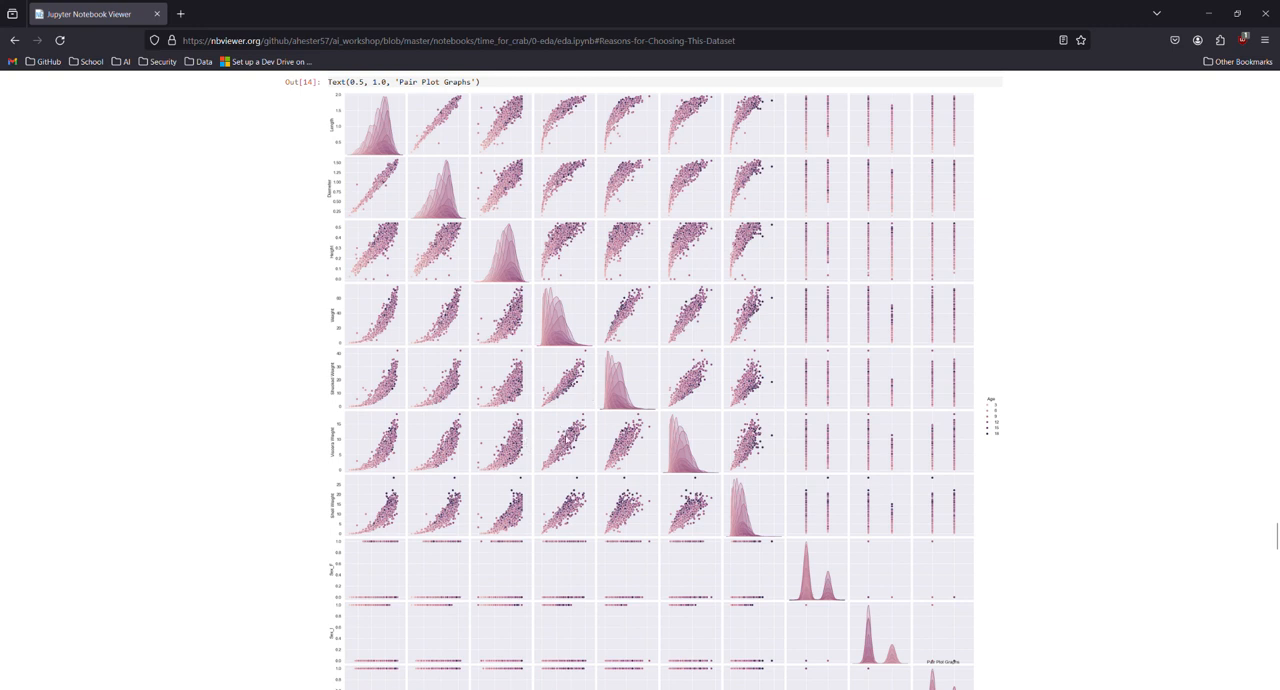
pyautogui.scroll(-3)
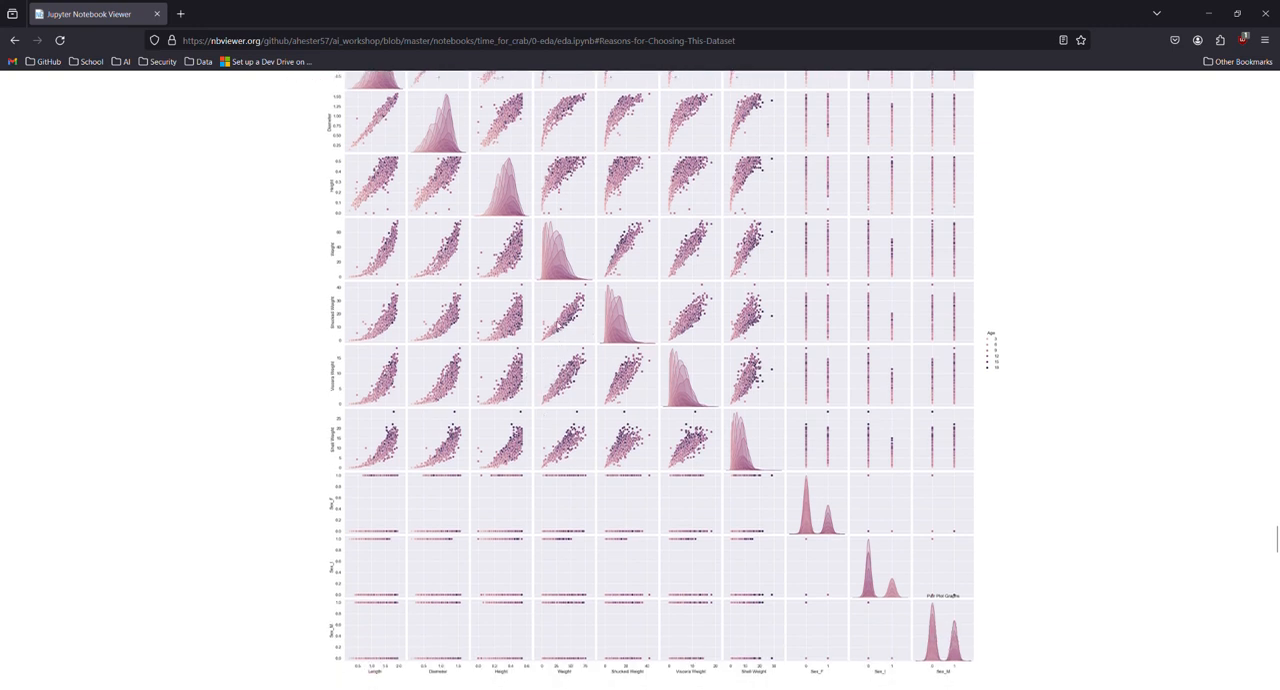
pyautogui.scroll(-3)
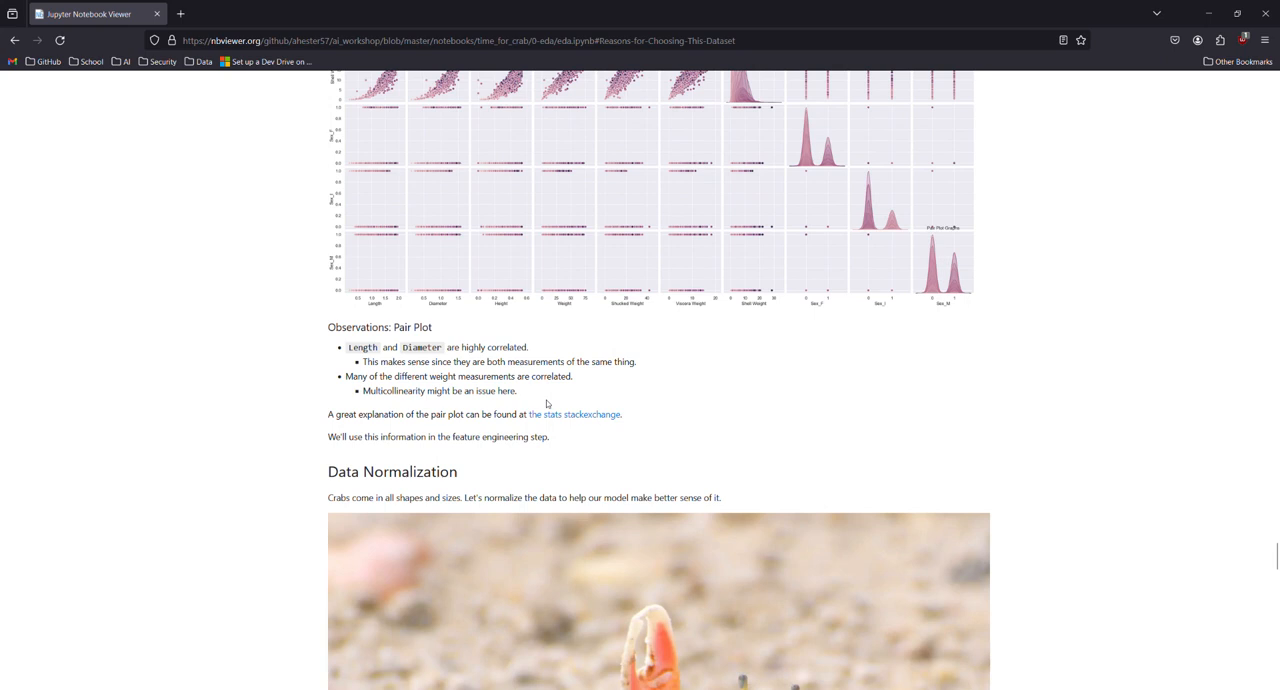
pyautogui.scroll(-3)
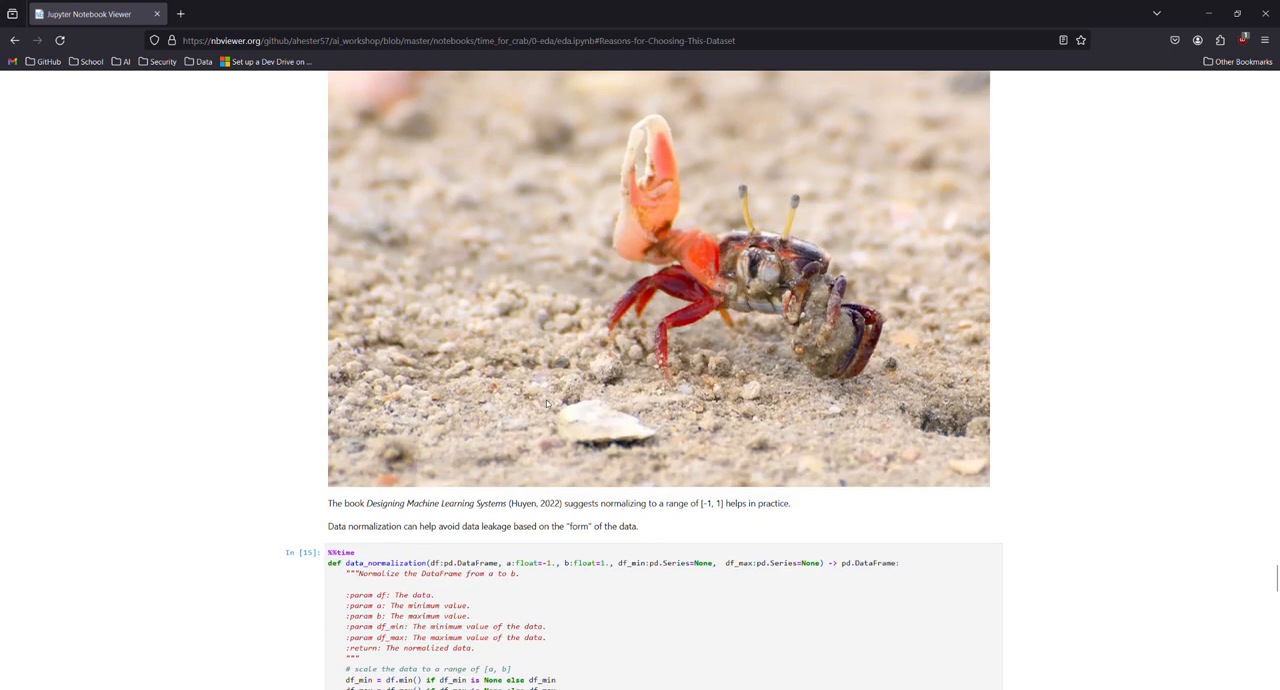
pyautogui.scroll(-3)
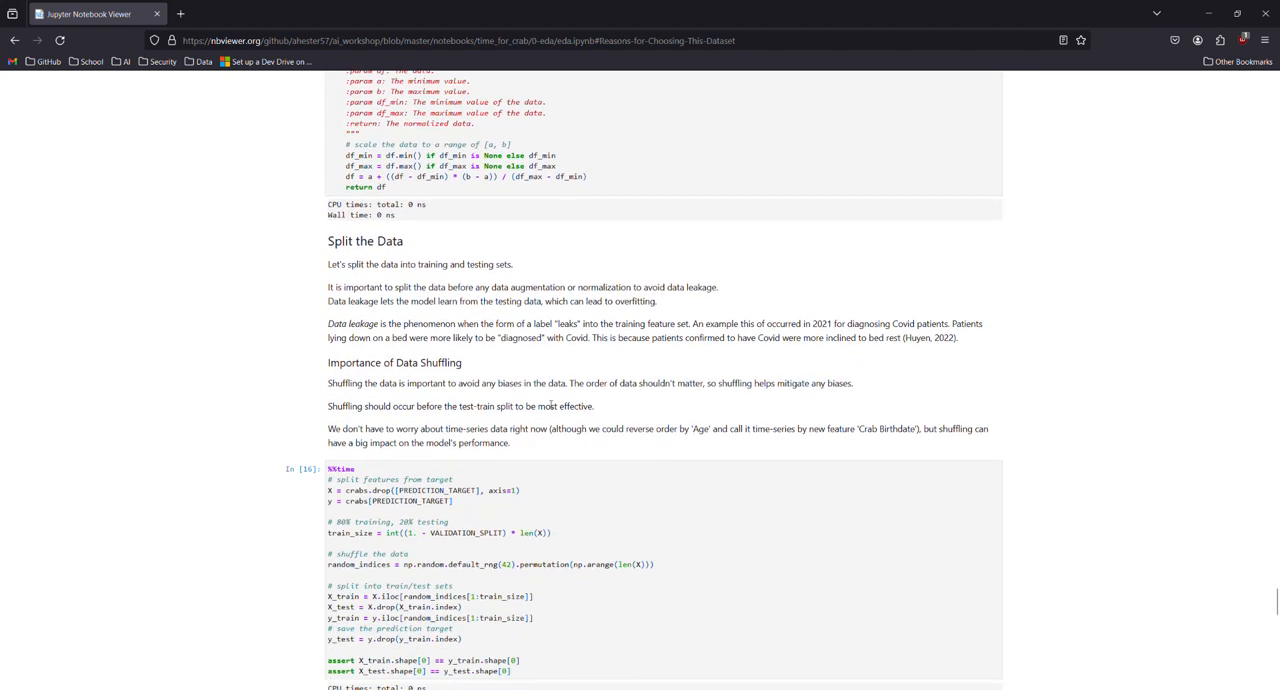
pyautogui.scroll(-3)
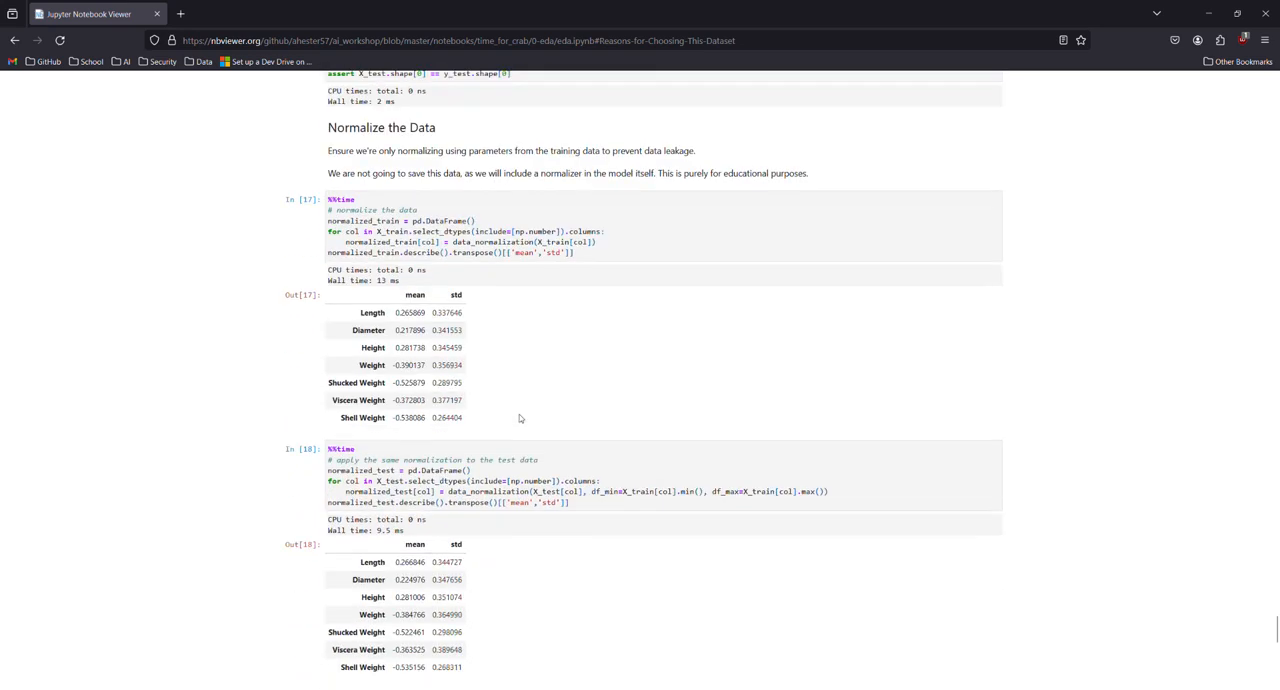
pyautogui.scroll(-3)
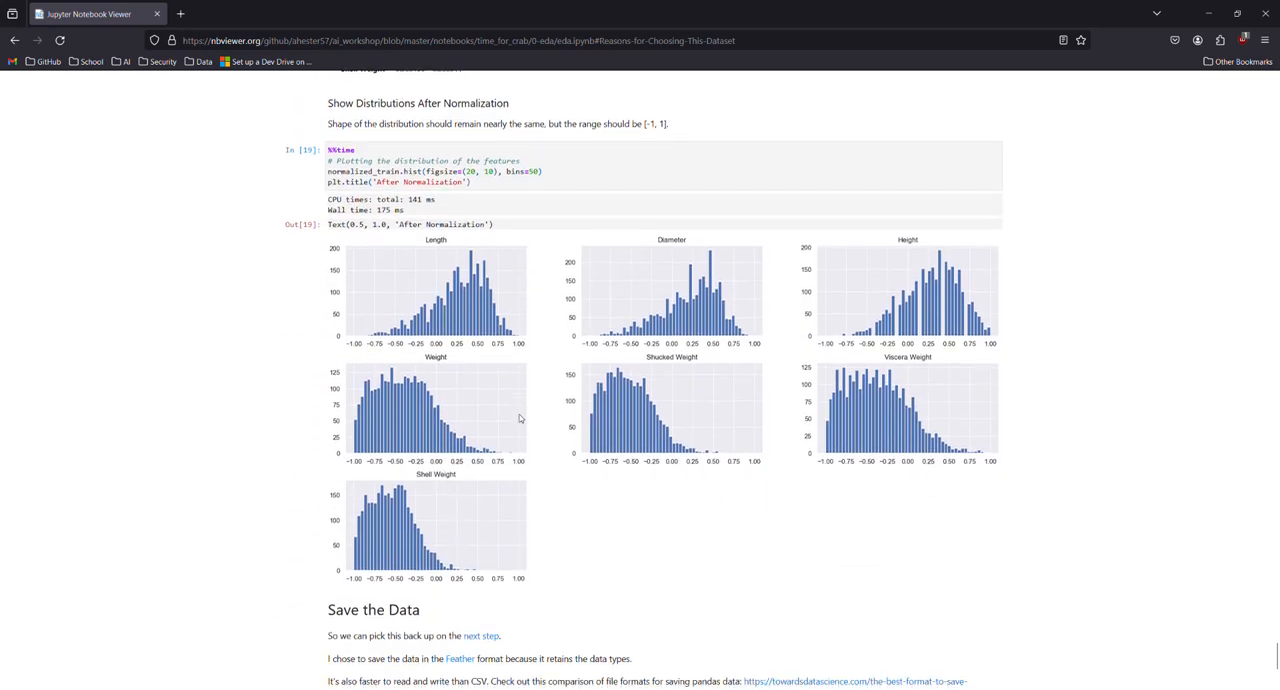
pyautogui.scroll(-3)
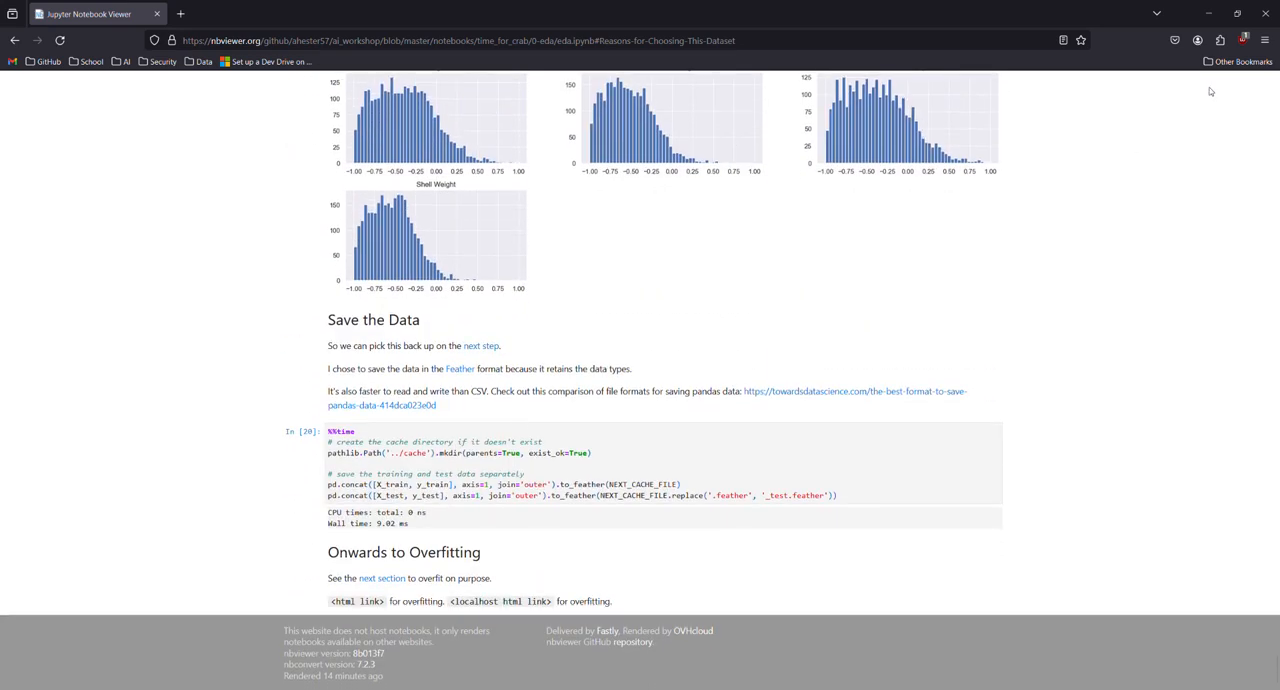